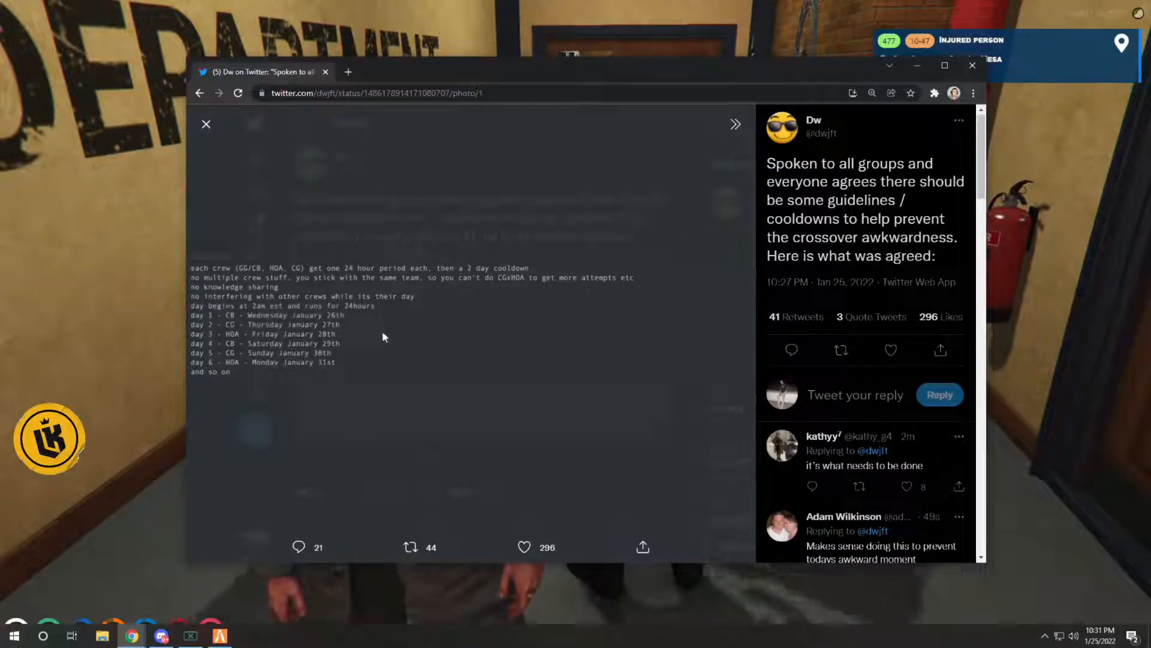
{"action": "mouse_move", "coordinate": [449, 299]}
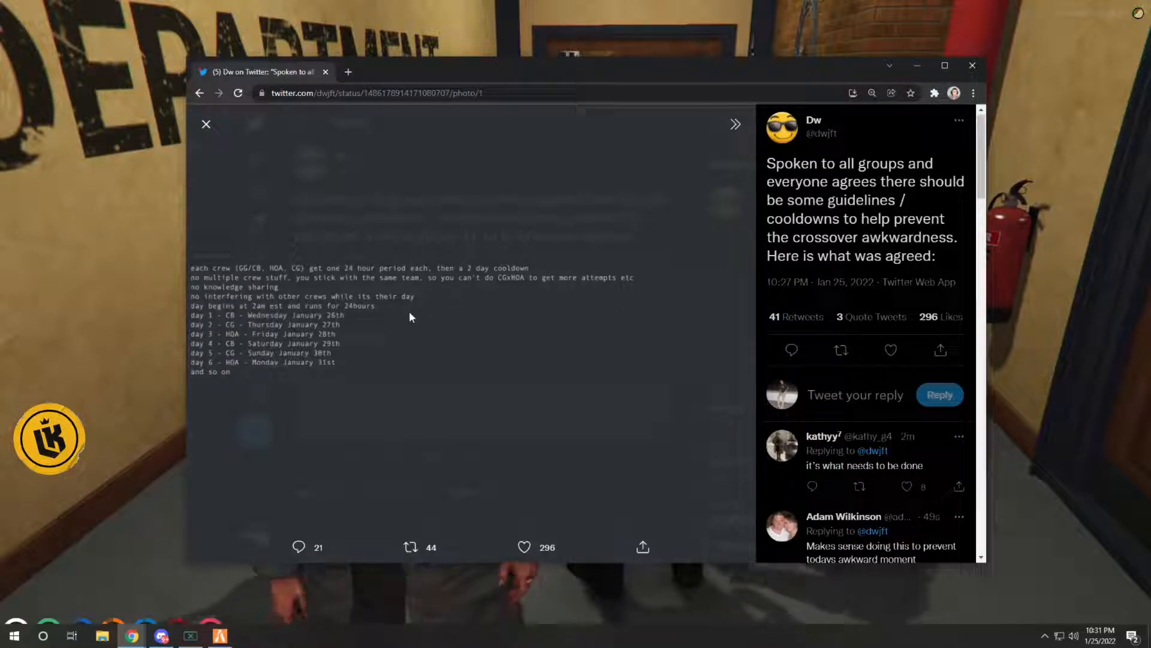
{"action": "mouse_move", "coordinate": [192, 304]}
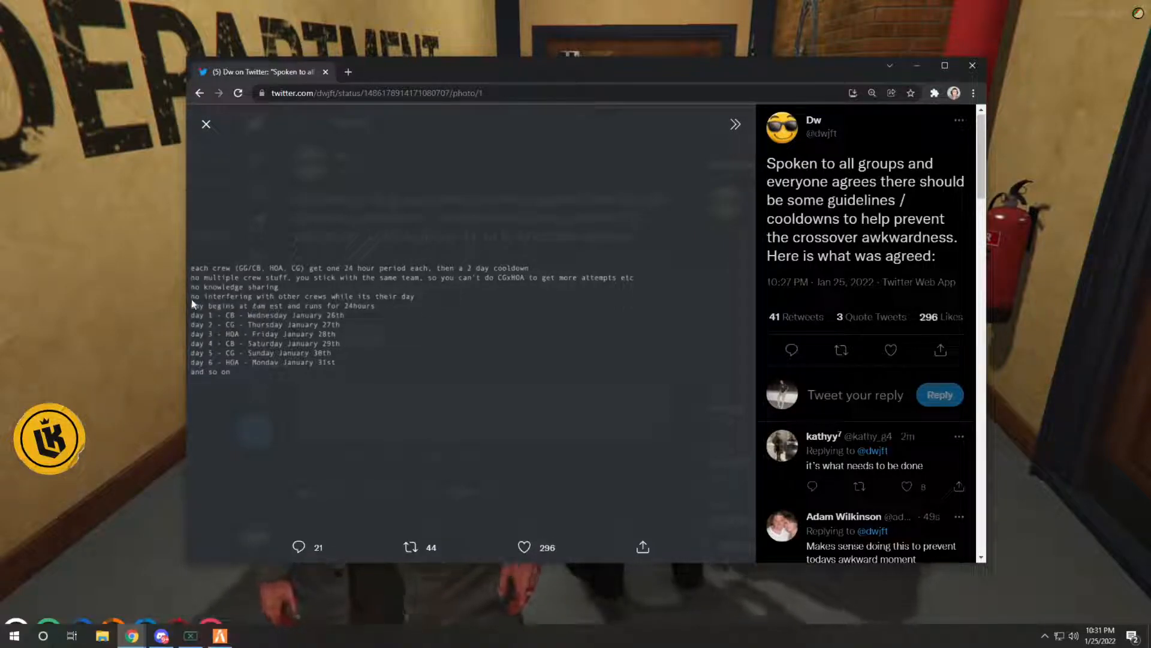
{"action": "mouse_move", "coordinate": [972, 66]}
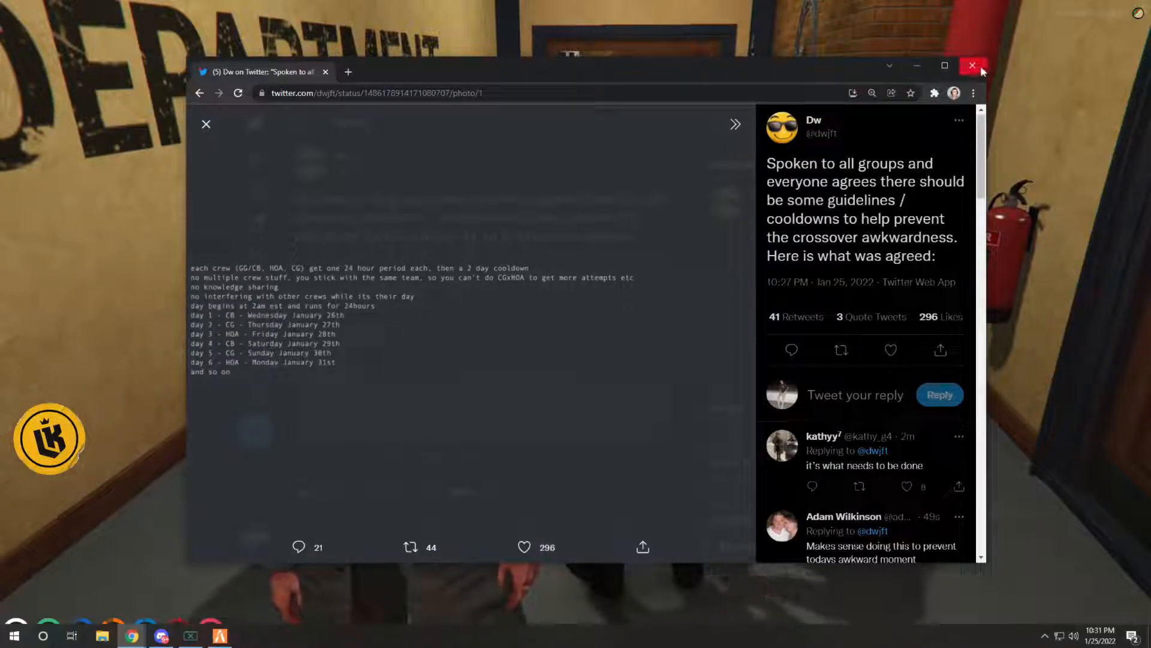
Close the browser after reading the crew cooldown tweet, returning to the GTA V police station hallway
{"action": "left_click", "coordinate": [972, 65]}
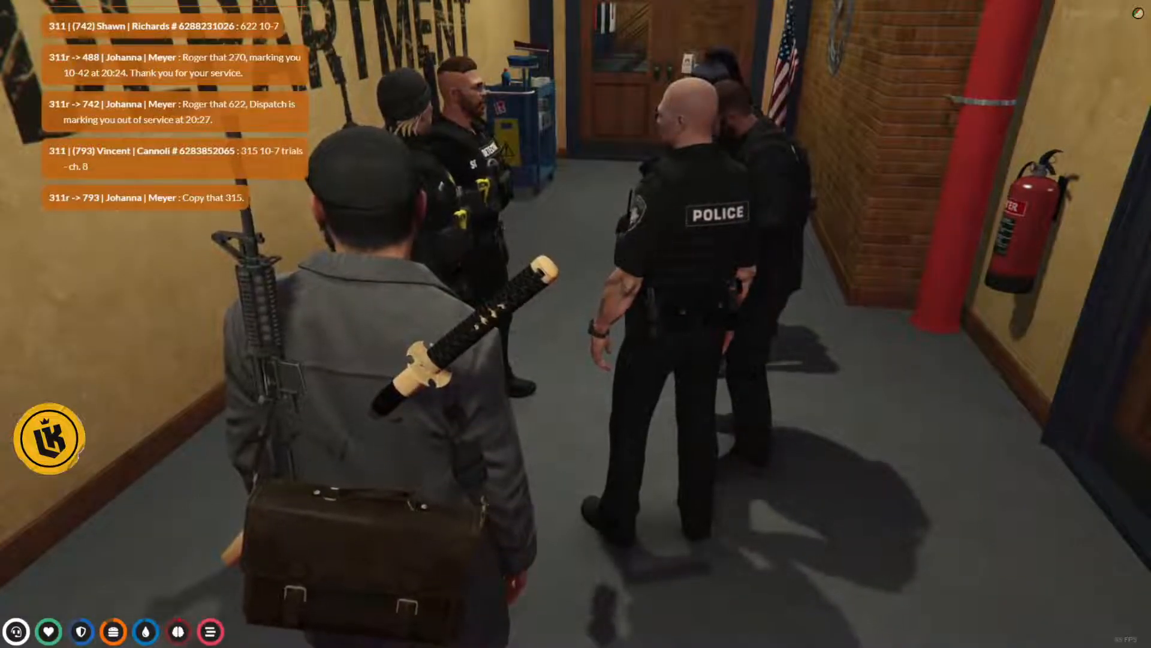
{"action": "mouse_move", "coordinate": [576, 323]}
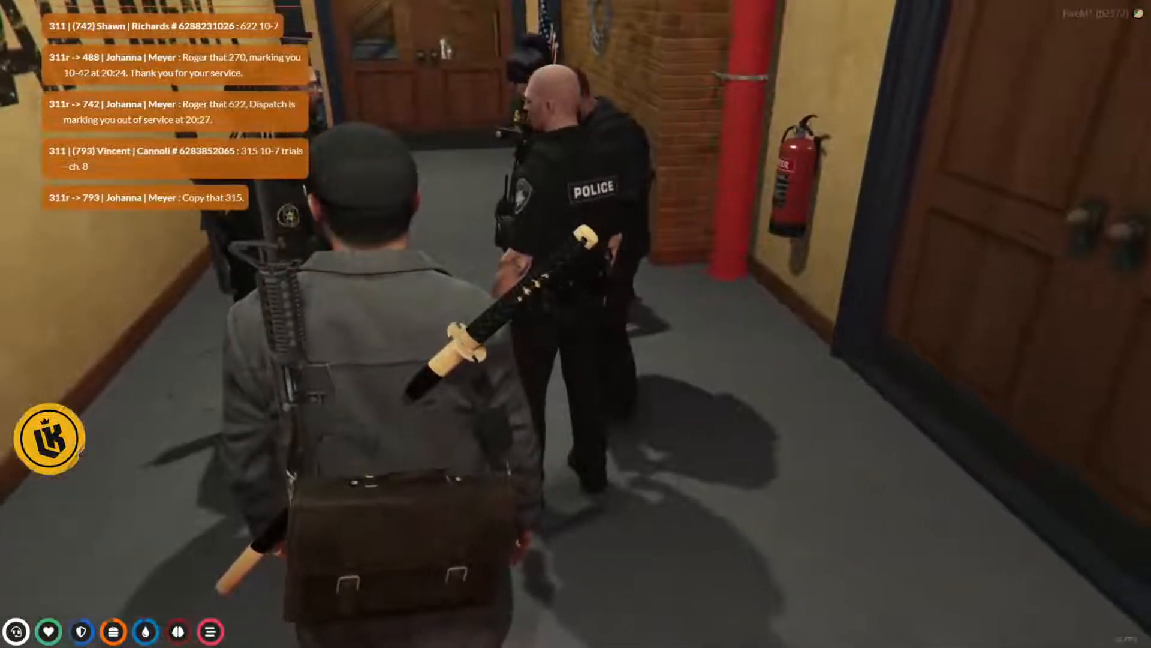